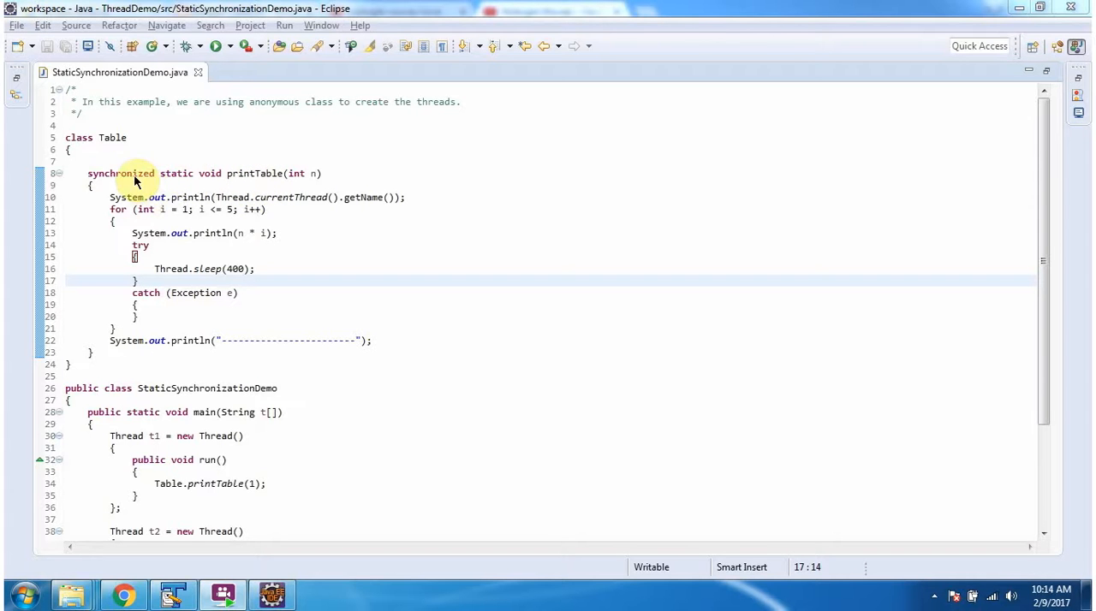
pyautogui.moveTo(287, 209)
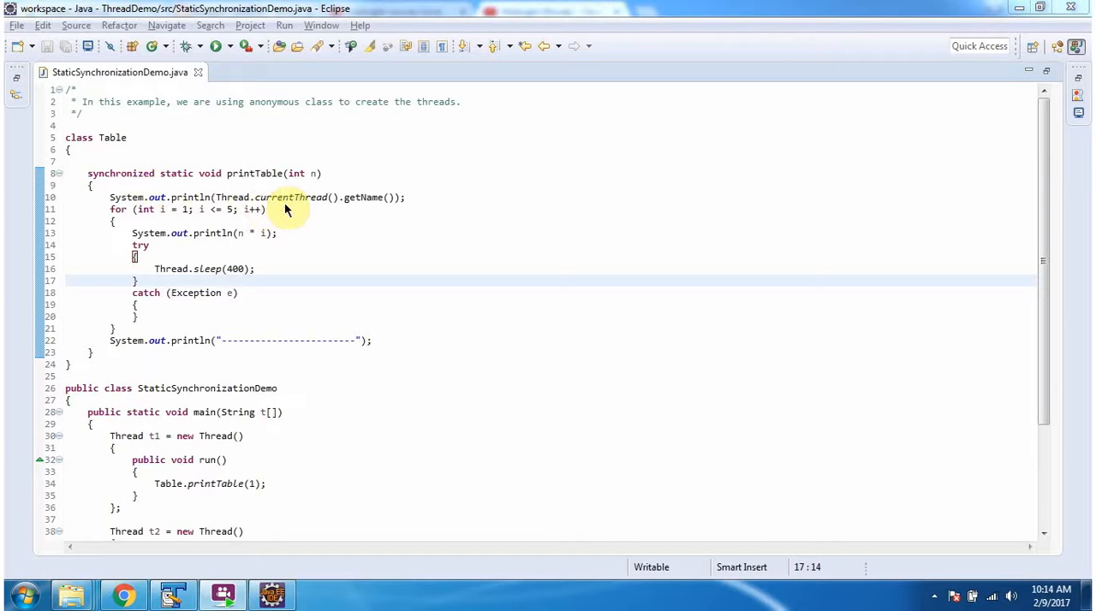
pyautogui.moveTo(263, 173)
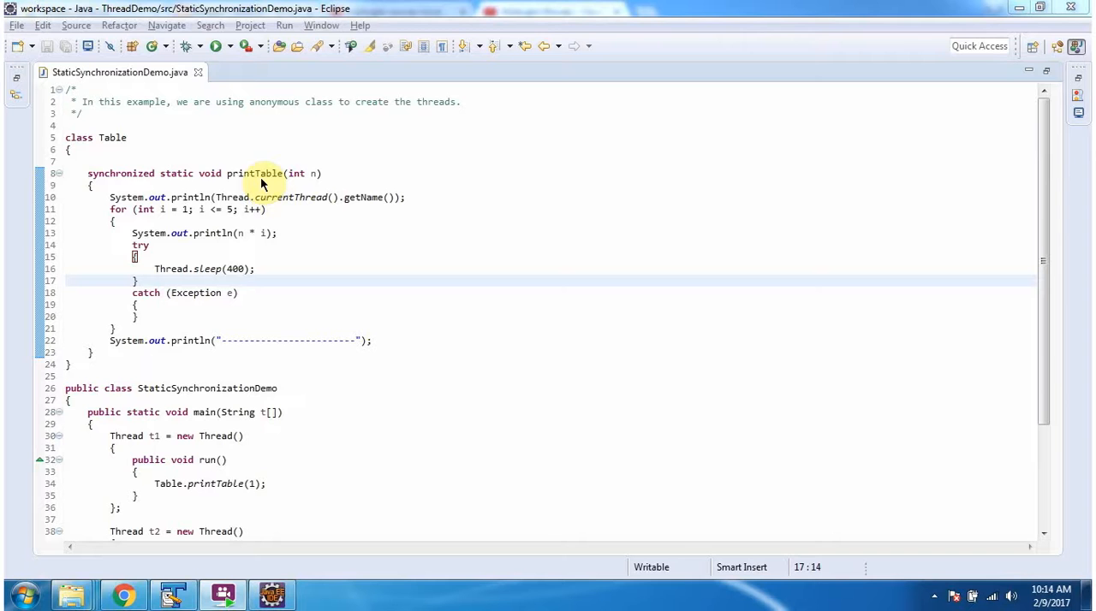
pyautogui.moveTo(122, 224)
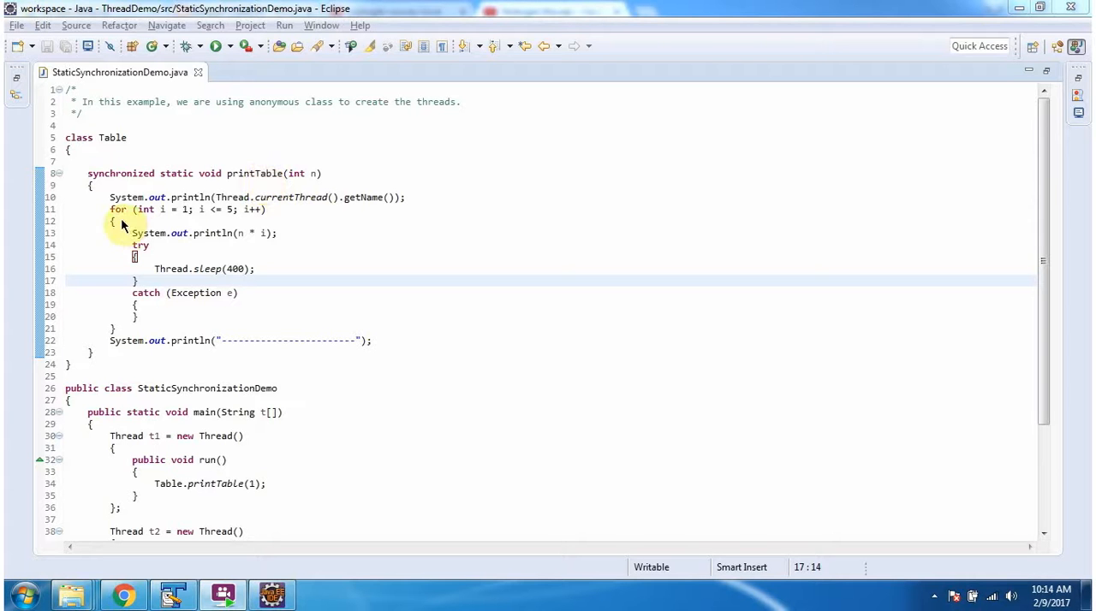
pyautogui.moveTo(194, 228)
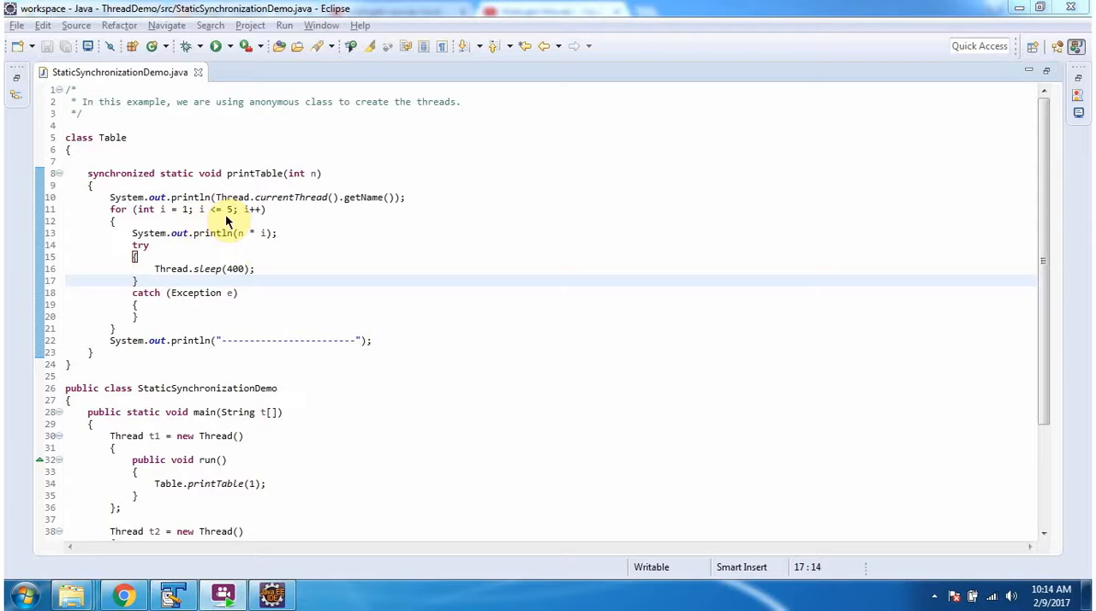
pyautogui.moveTo(253, 246)
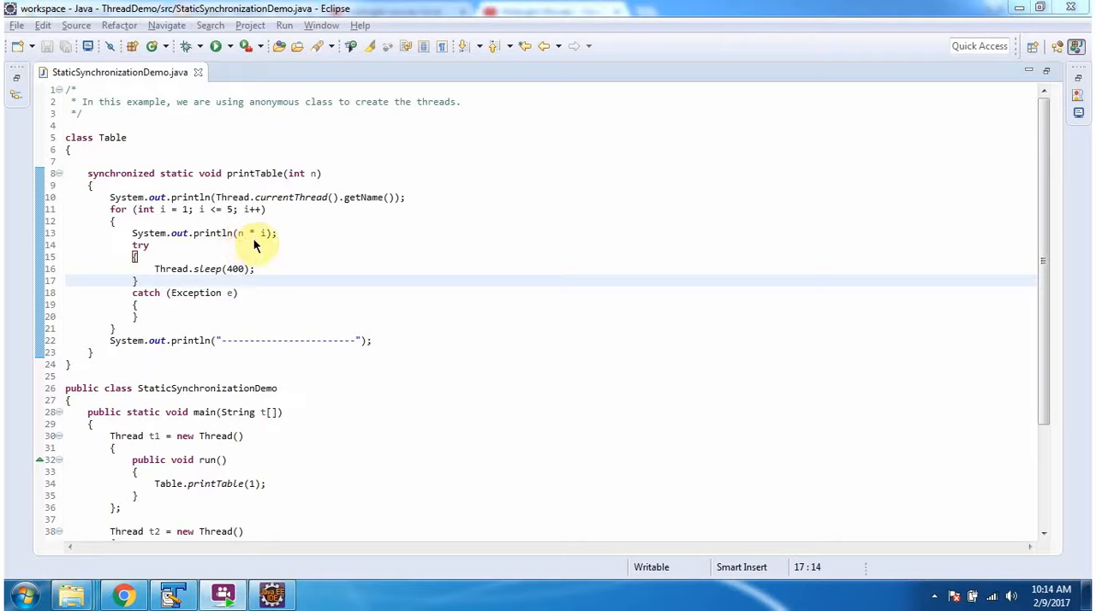
pyautogui.moveTo(243, 244)
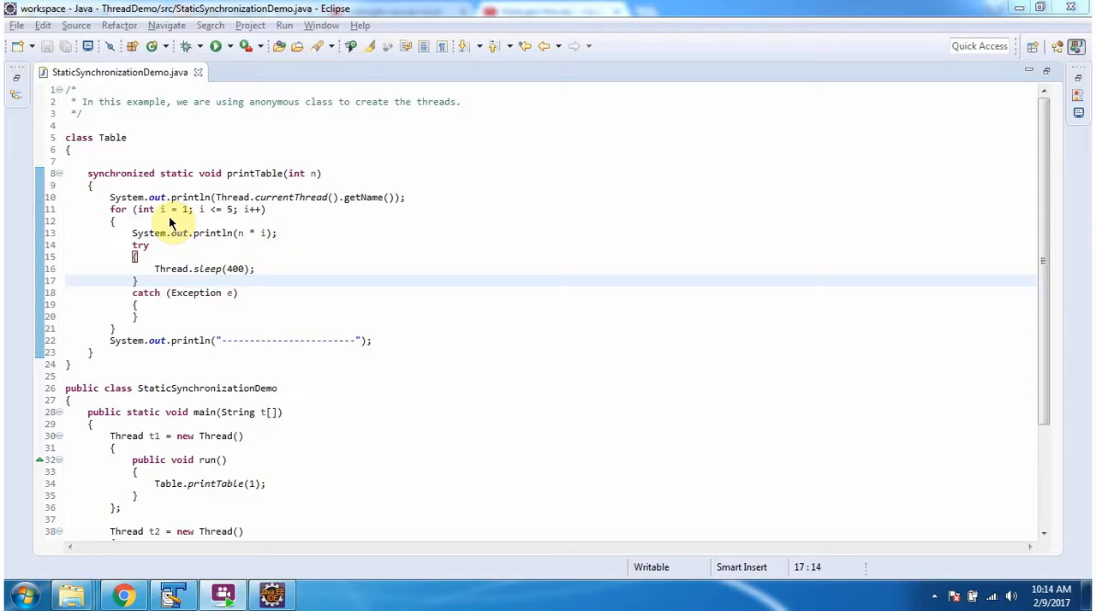
pyautogui.moveTo(172, 281)
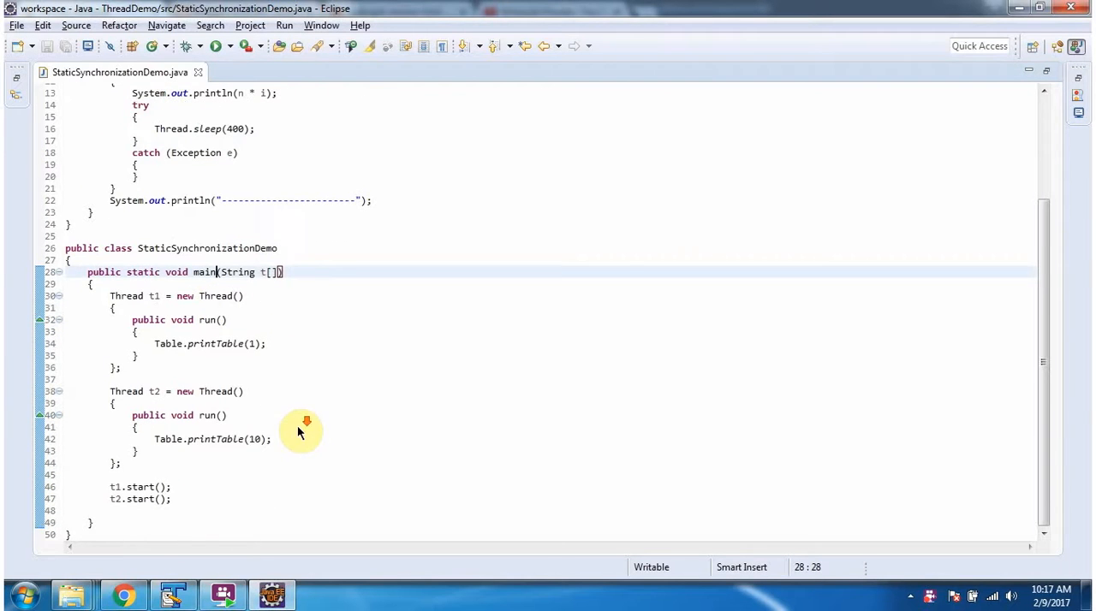
pyautogui.moveTo(159, 307)
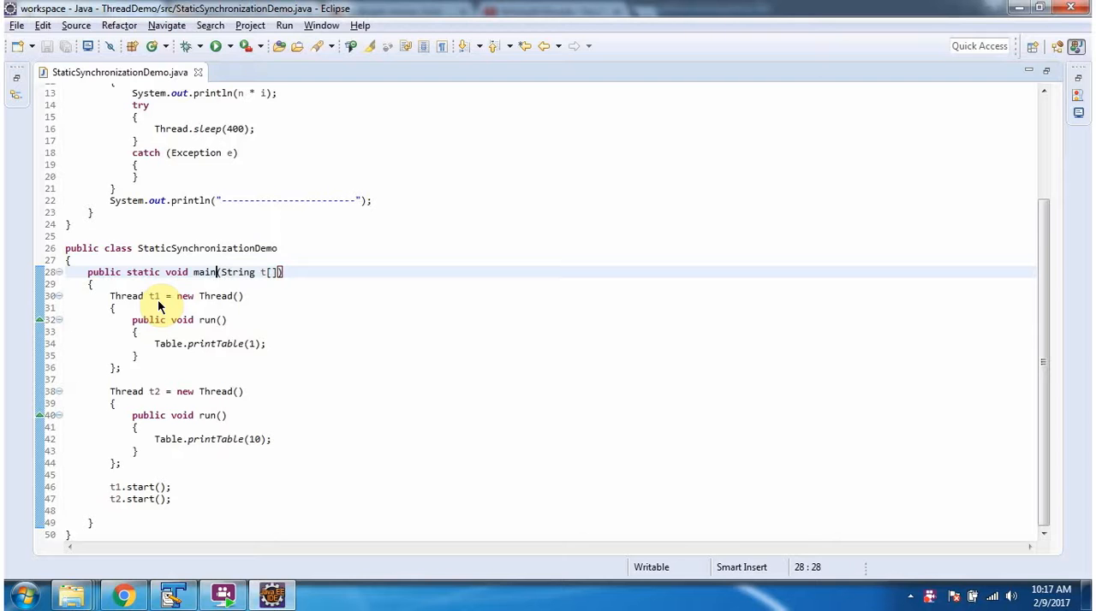
pyautogui.moveTo(216, 301)
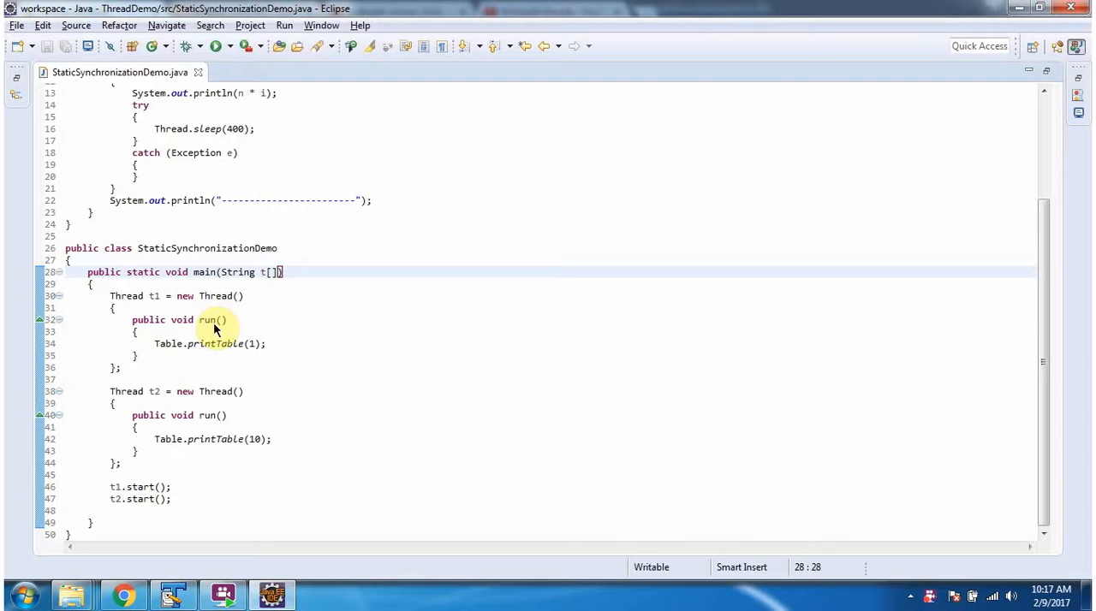
pyautogui.moveTo(254, 357)
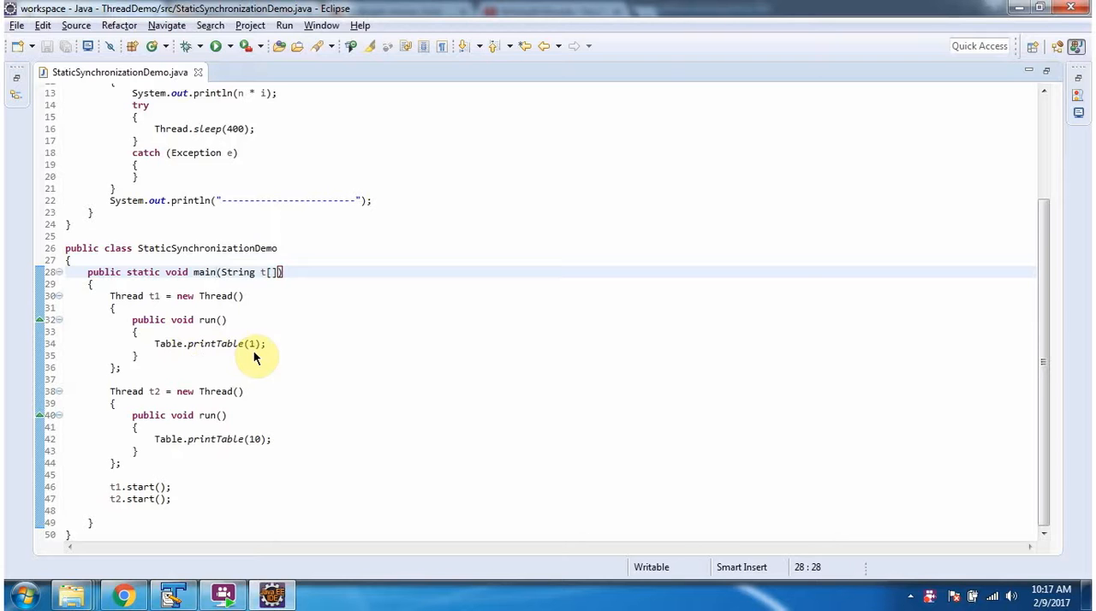
pyautogui.moveTo(214, 354)
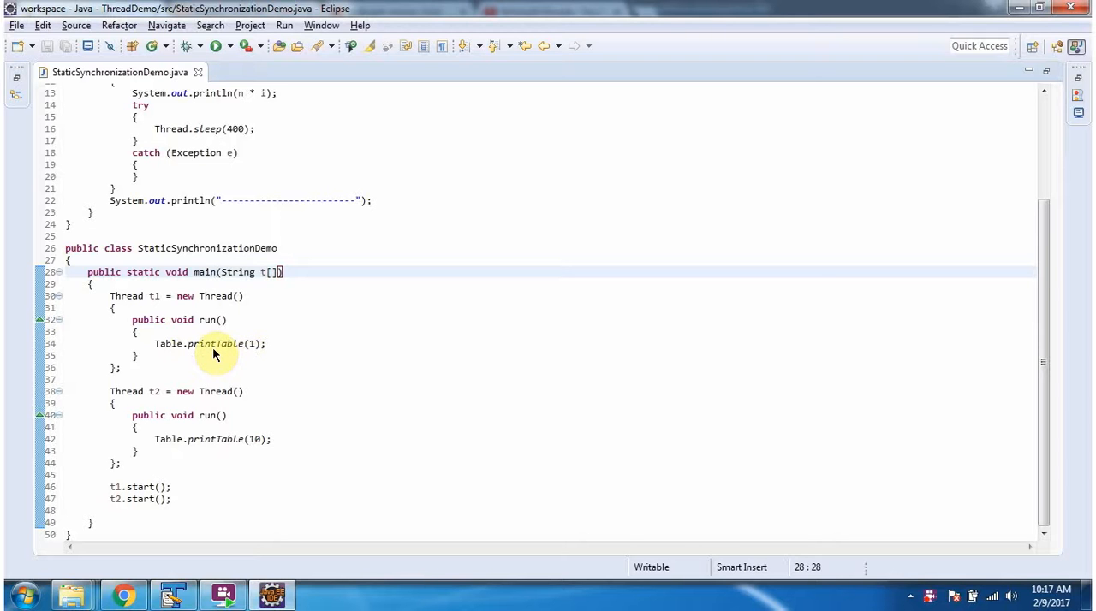
pyautogui.moveTo(171, 351)
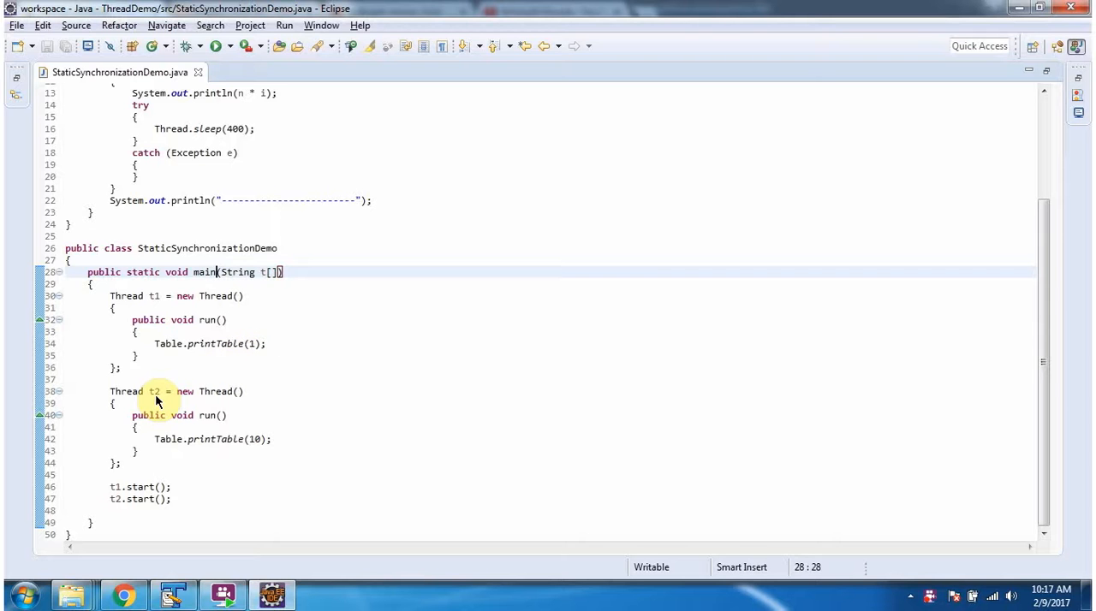
pyautogui.moveTo(234, 411)
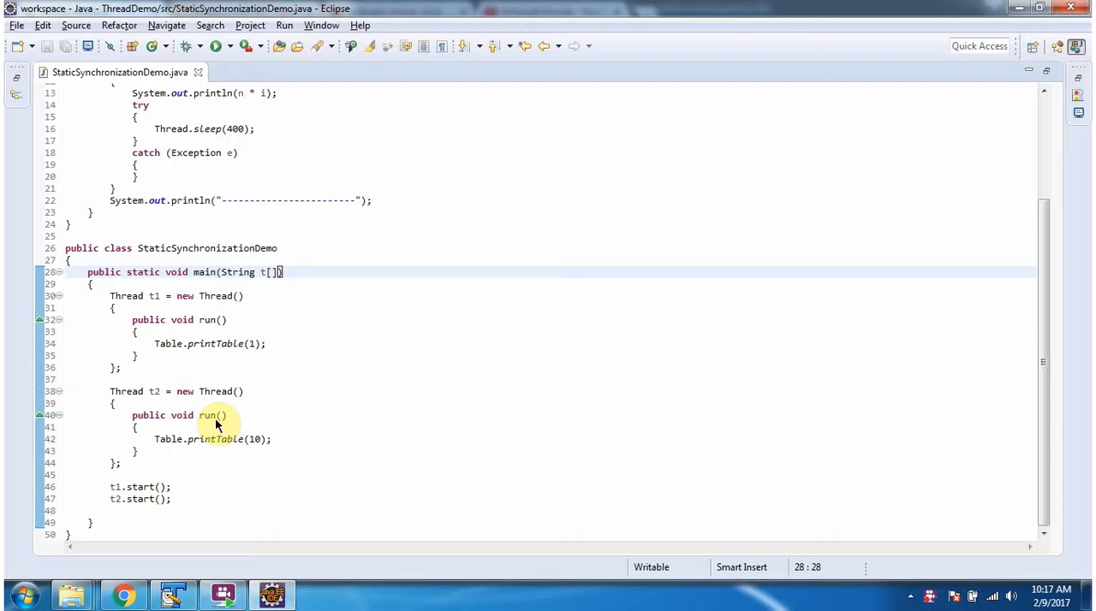
pyautogui.moveTo(218, 451)
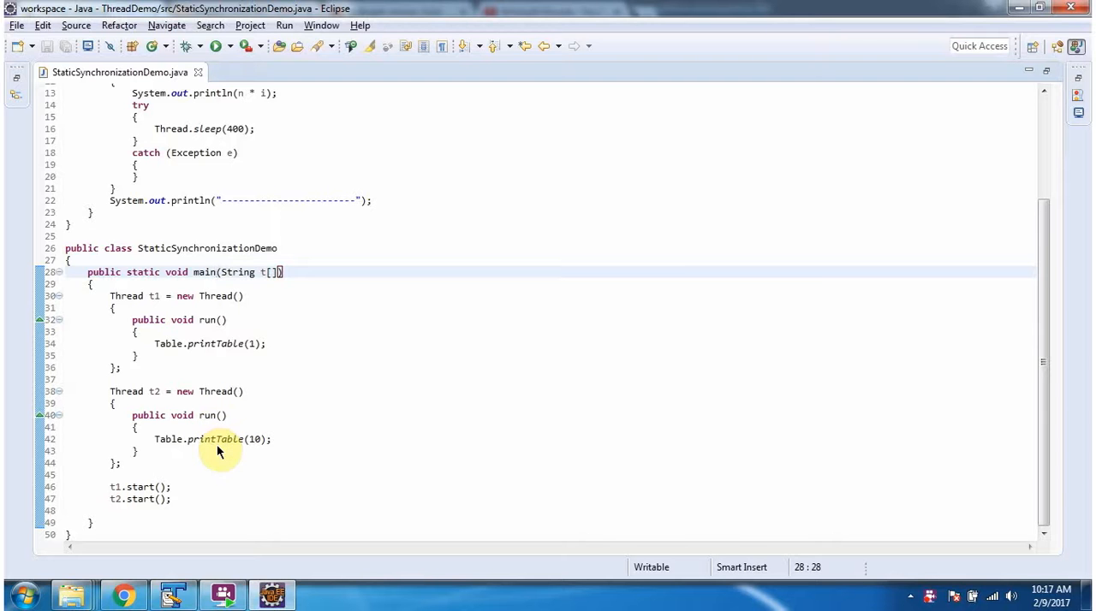
pyautogui.moveTo(229, 452)
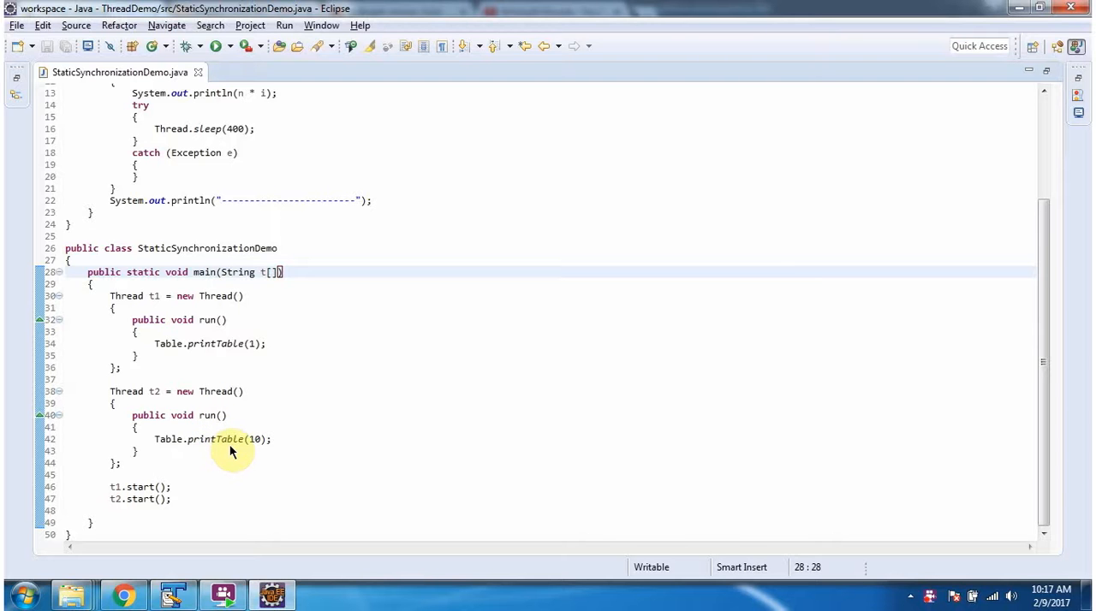
pyautogui.moveTo(253, 449)
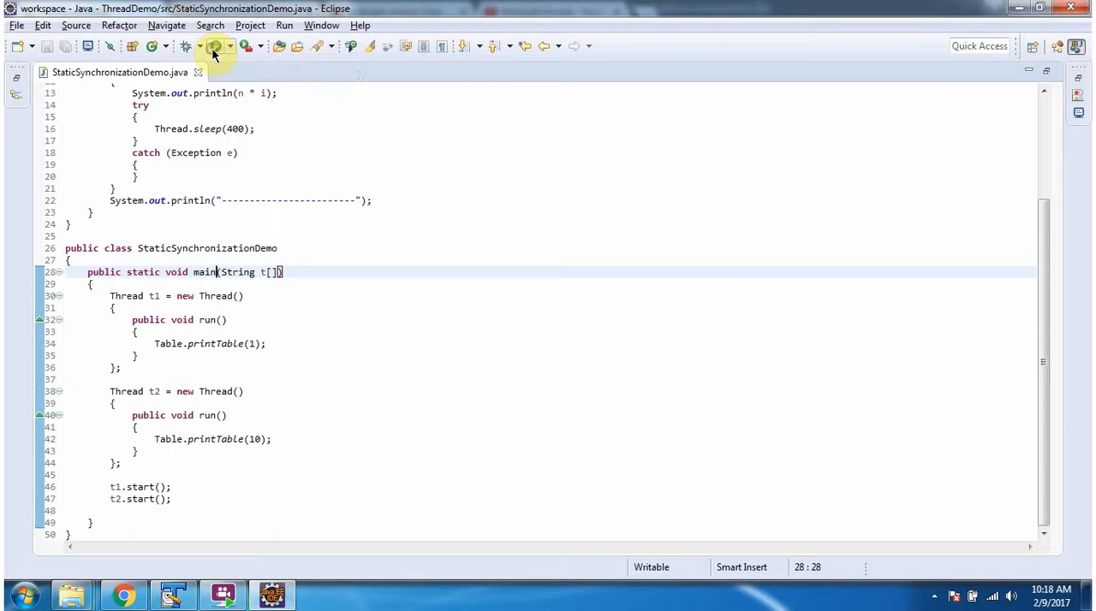
# - Run the StaticSynchronizationDemo program from the Eclipse toolbar
pyautogui.click(215, 46)
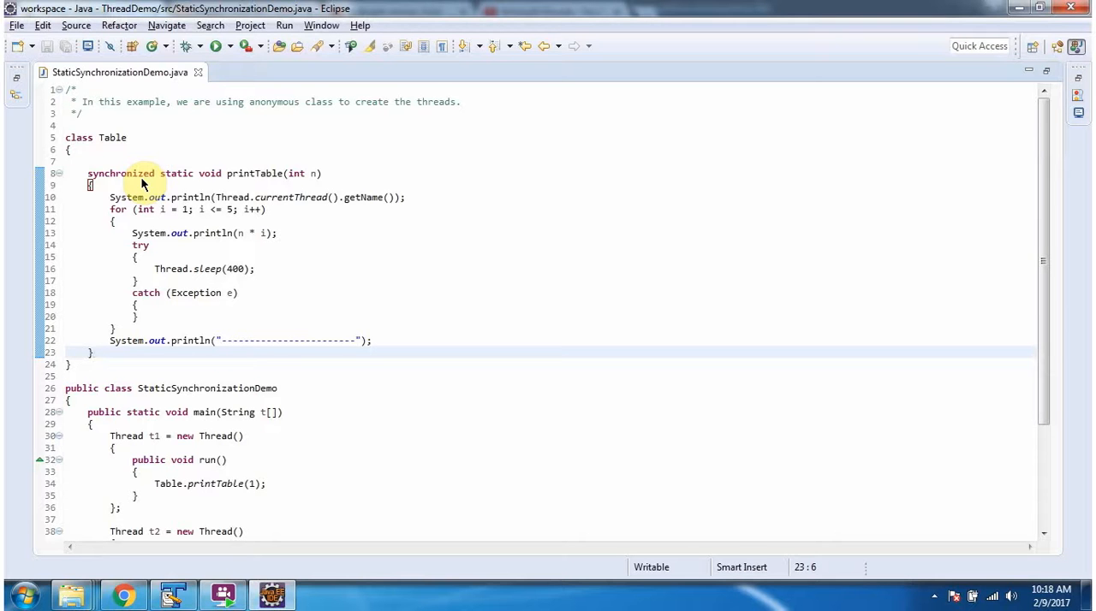
# - Present the 'Static synchronization' slide in the PowerPoint slideshow
pyautogui.click(92, 352)
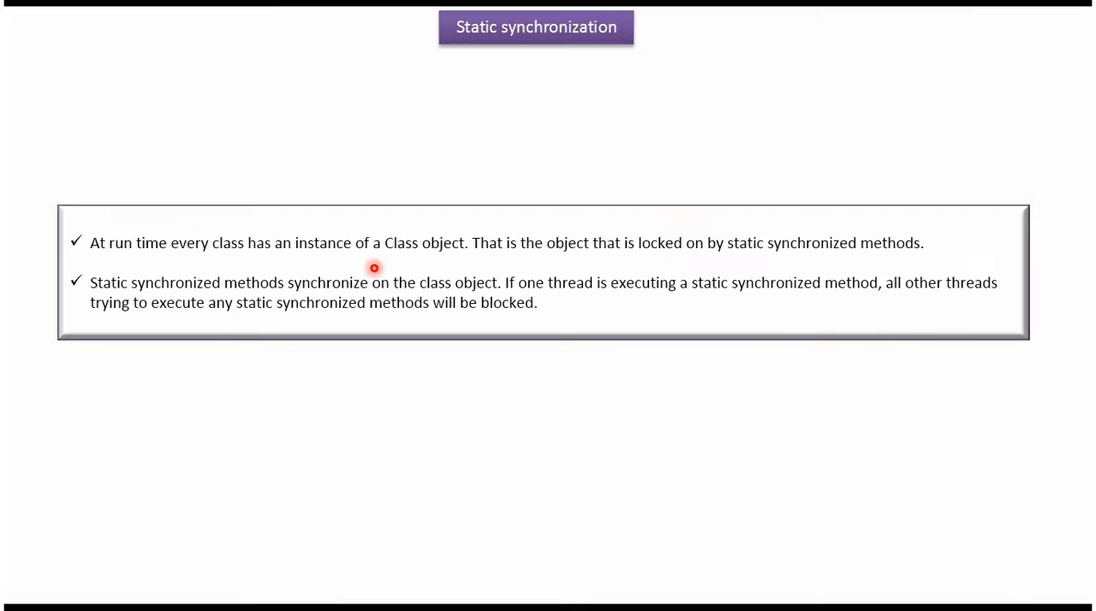
pyautogui.moveTo(370, 322)
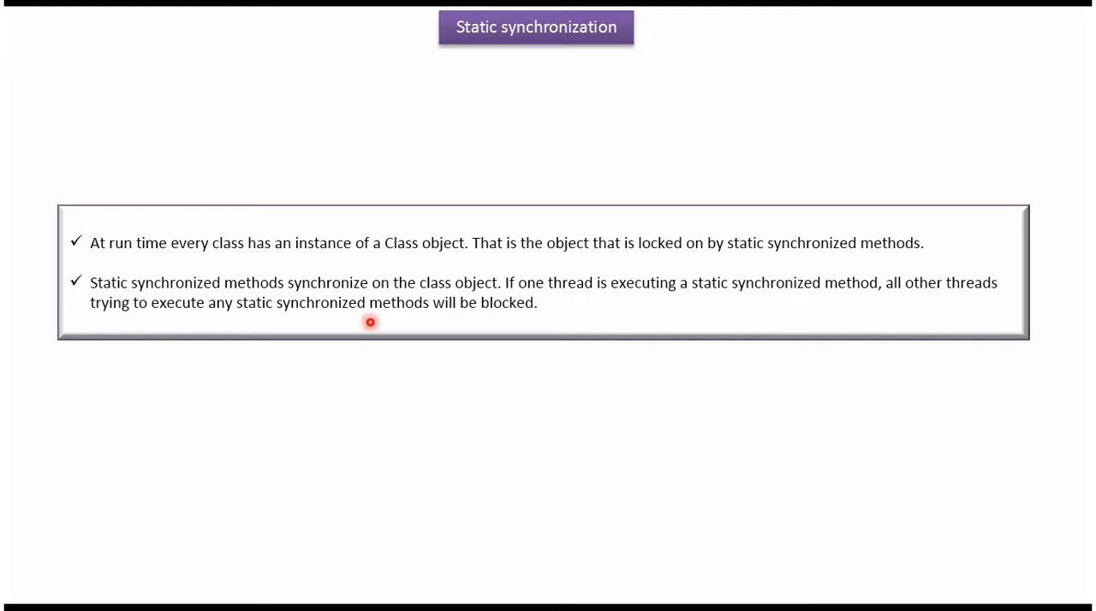
pyautogui.moveTo(370, 320)
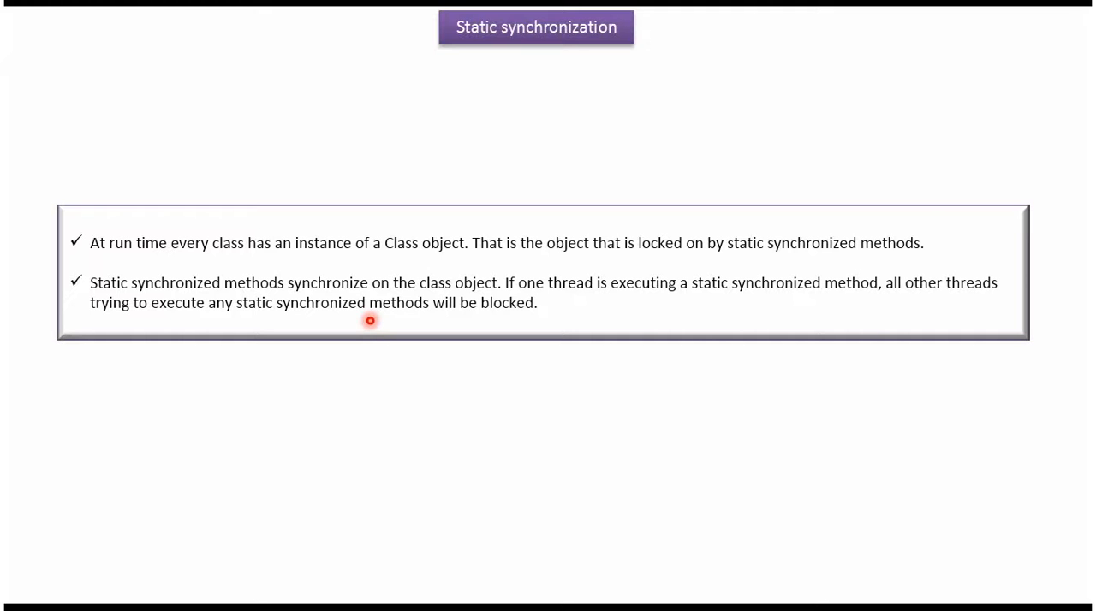